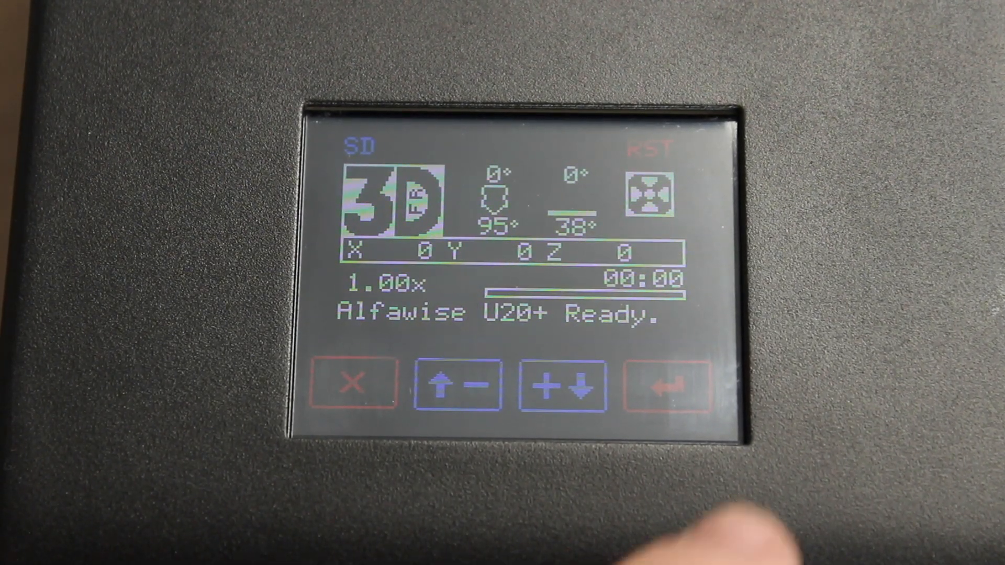
# Step: Enter the Main menu from the status screen and navigate into Temperature toward Preheat PLA
pyautogui.click(667, 384)
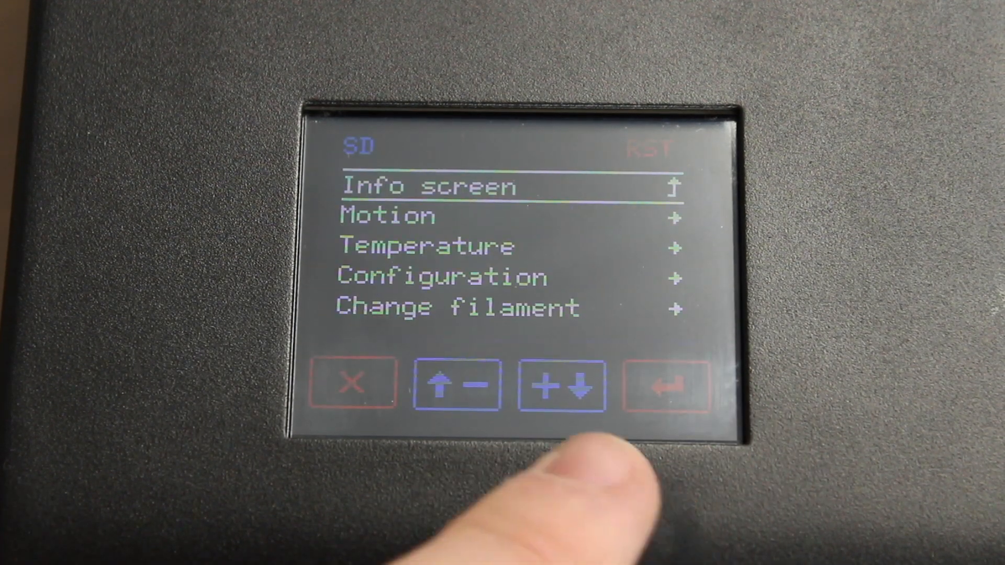
pyautogui.click(559, 384)
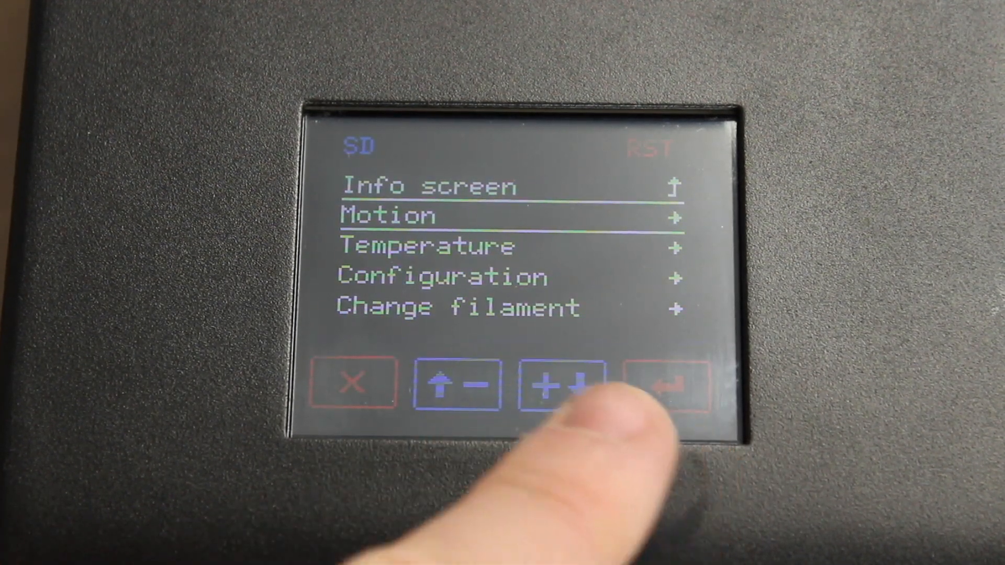
pyautogui.click(558, 384)
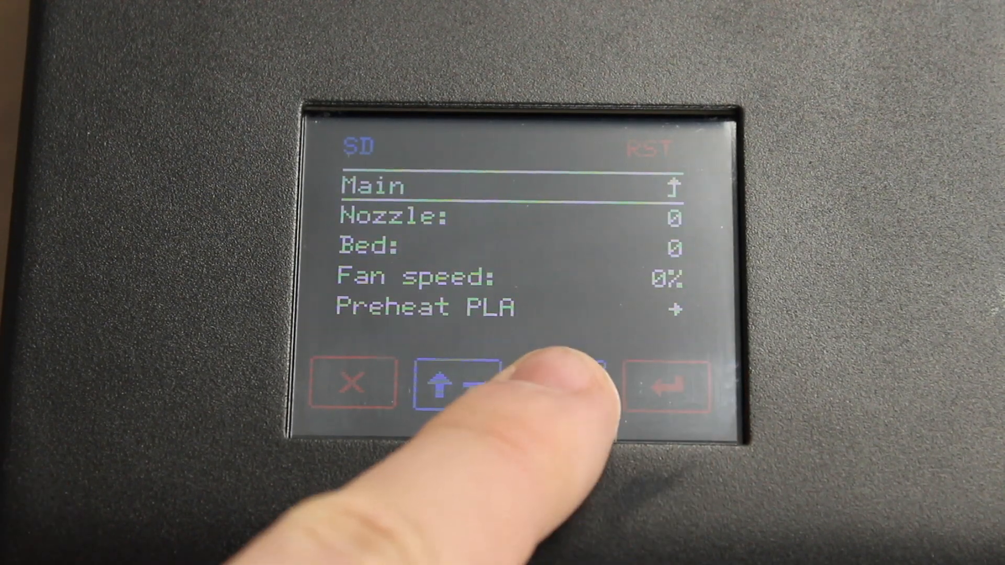
pyautogui.click(564, 384)
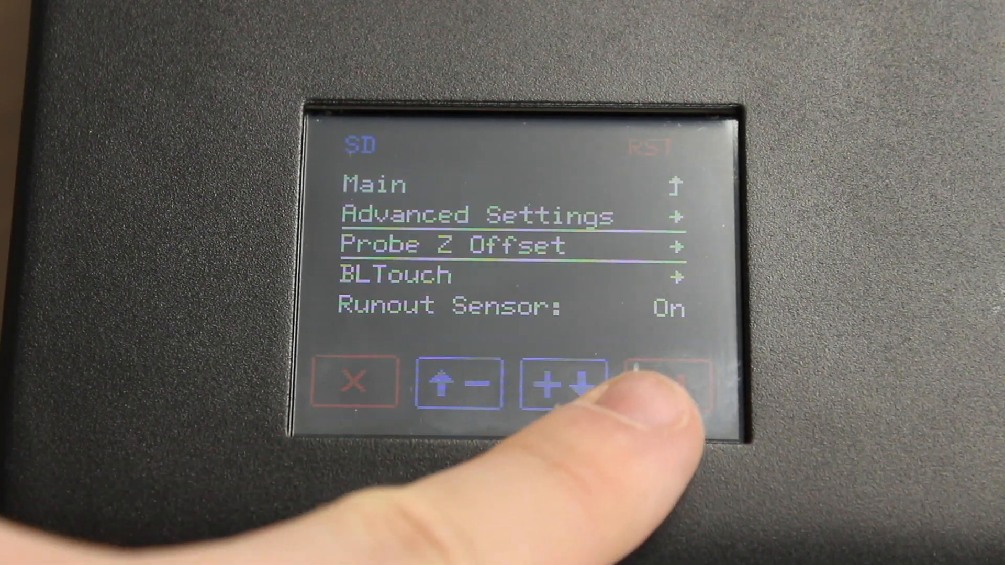
# Step: Leave Configuration for the Motion menu and move down to Auto home
pyautogui.click(660, 383)
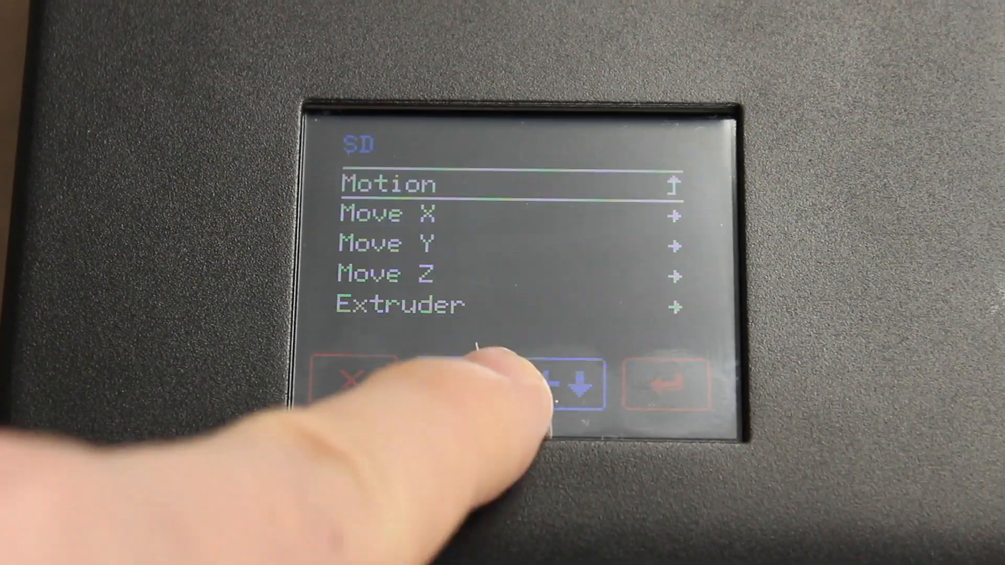
pyautogui.click(567, 381)
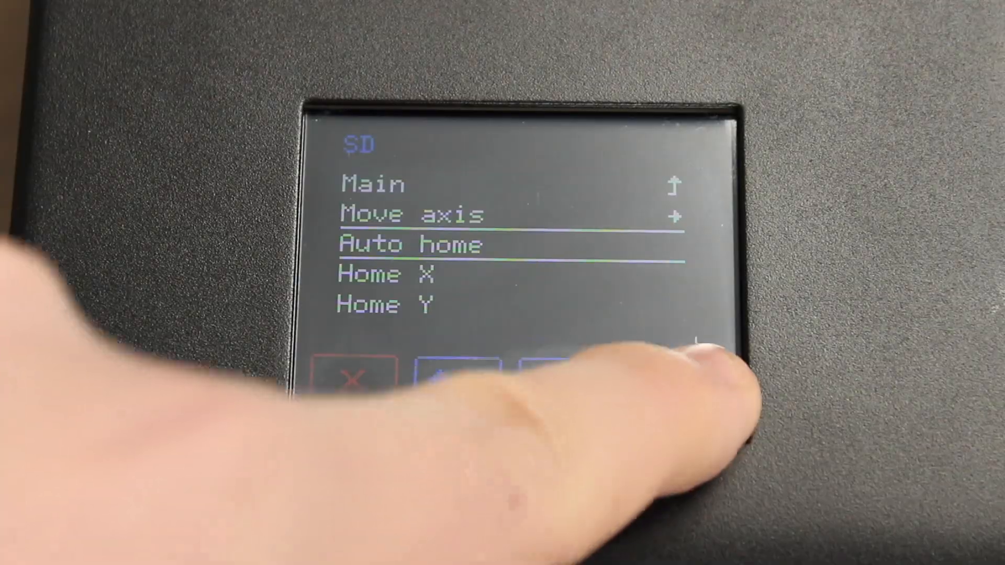